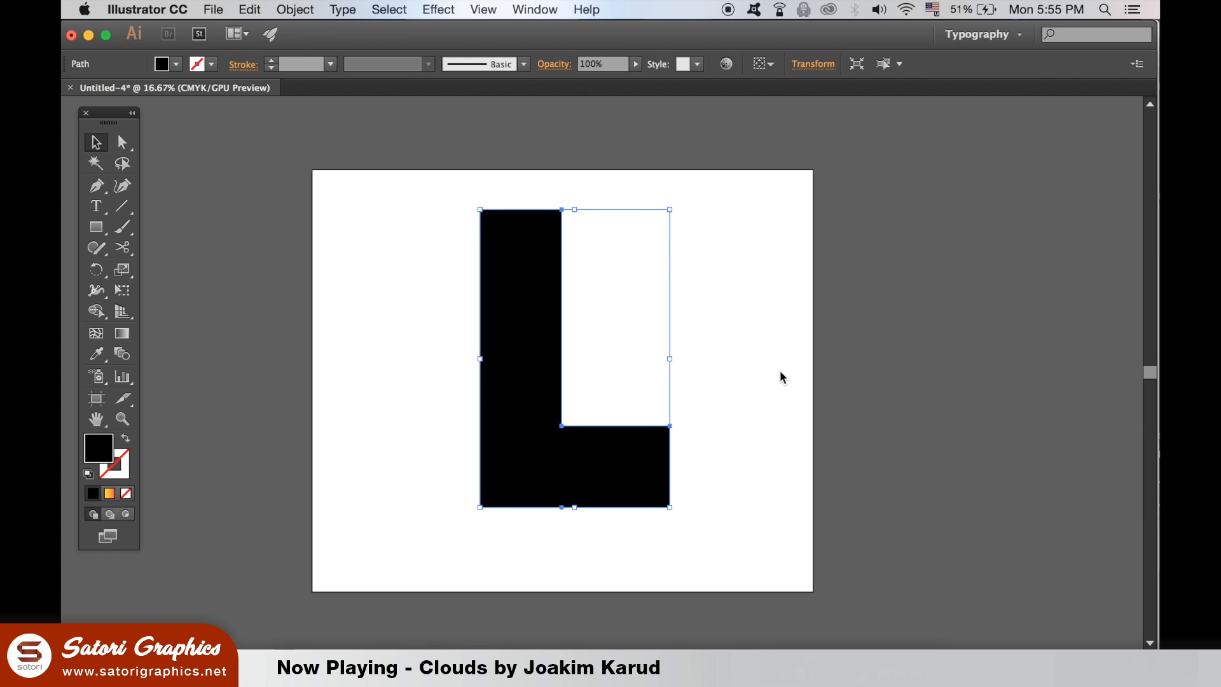
- Lock the selected black L shape via Object > Lock > Selection
{"action": "left_click", "coordinate": [295, 10]}
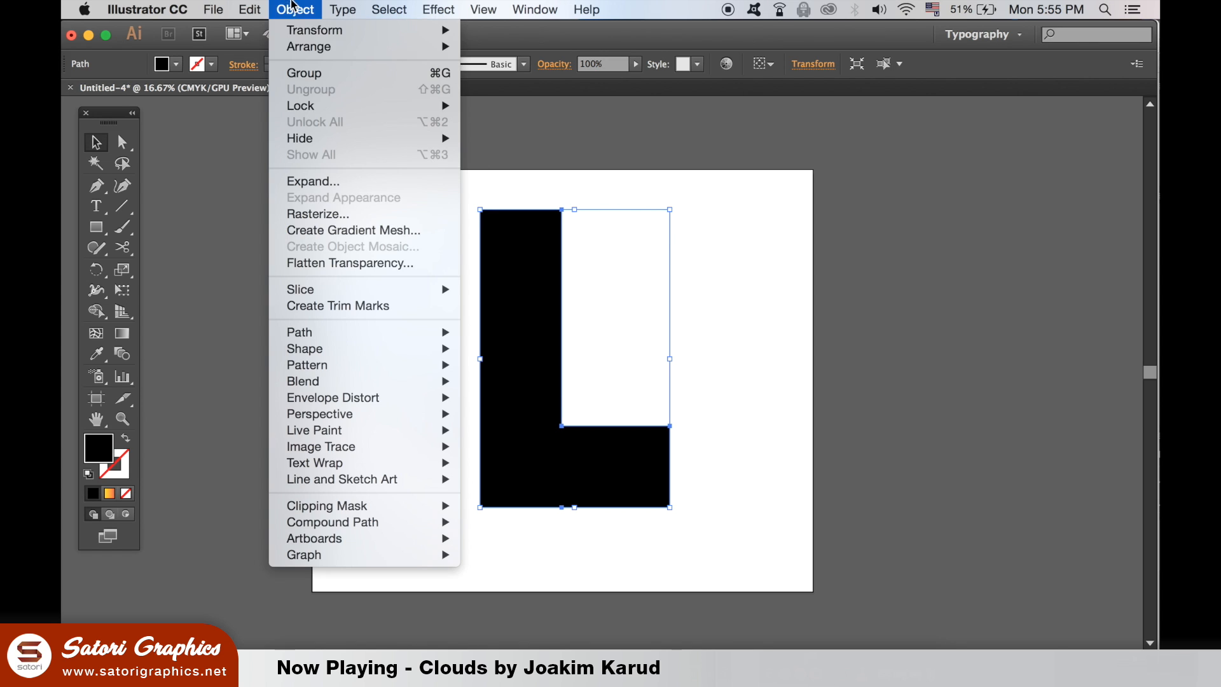
{"action": "mouse_move", "coordinate": [300, 105]}
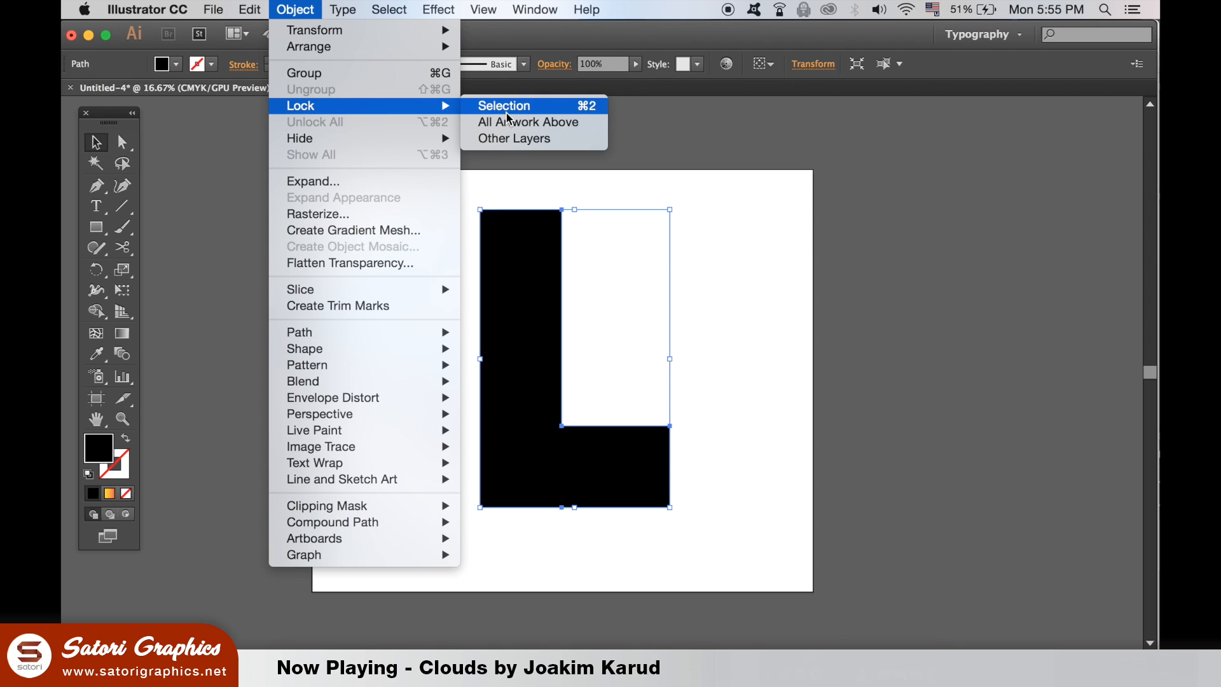
{"action": "left_click", "coordinate": [504, 105]}
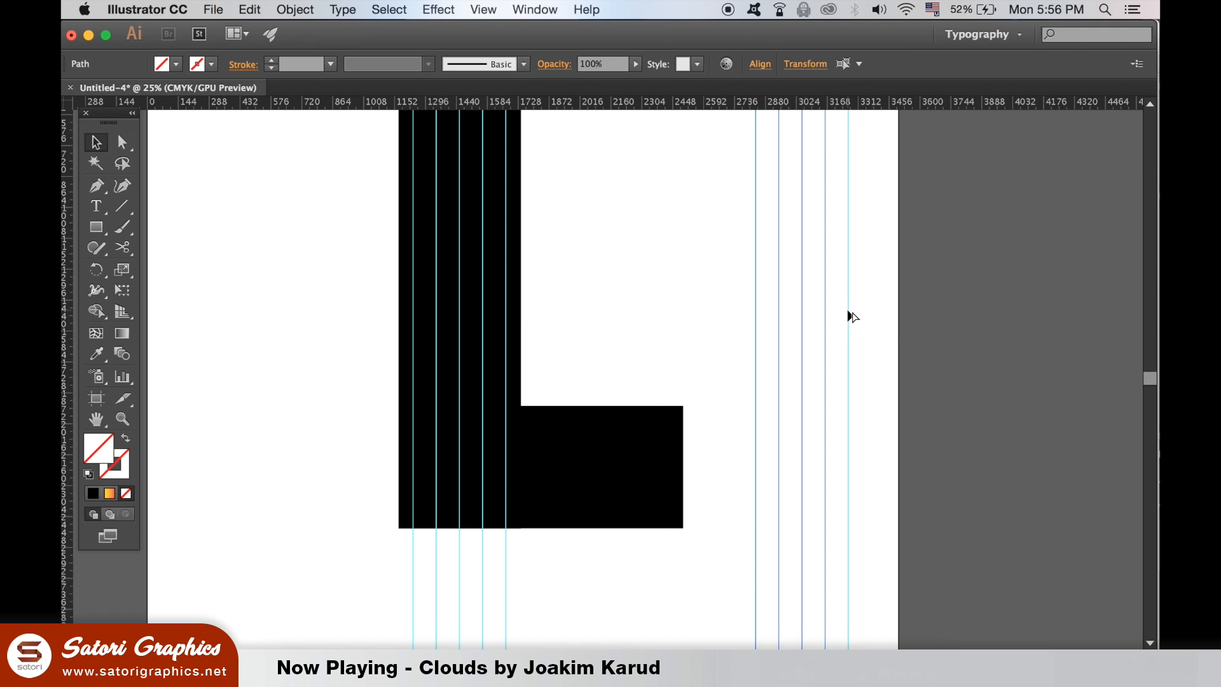
- Rotate the copied guides 90° to horizontal and move them down onto the L's foot
{"action": "left_click", "coordinate": [294, 9]}
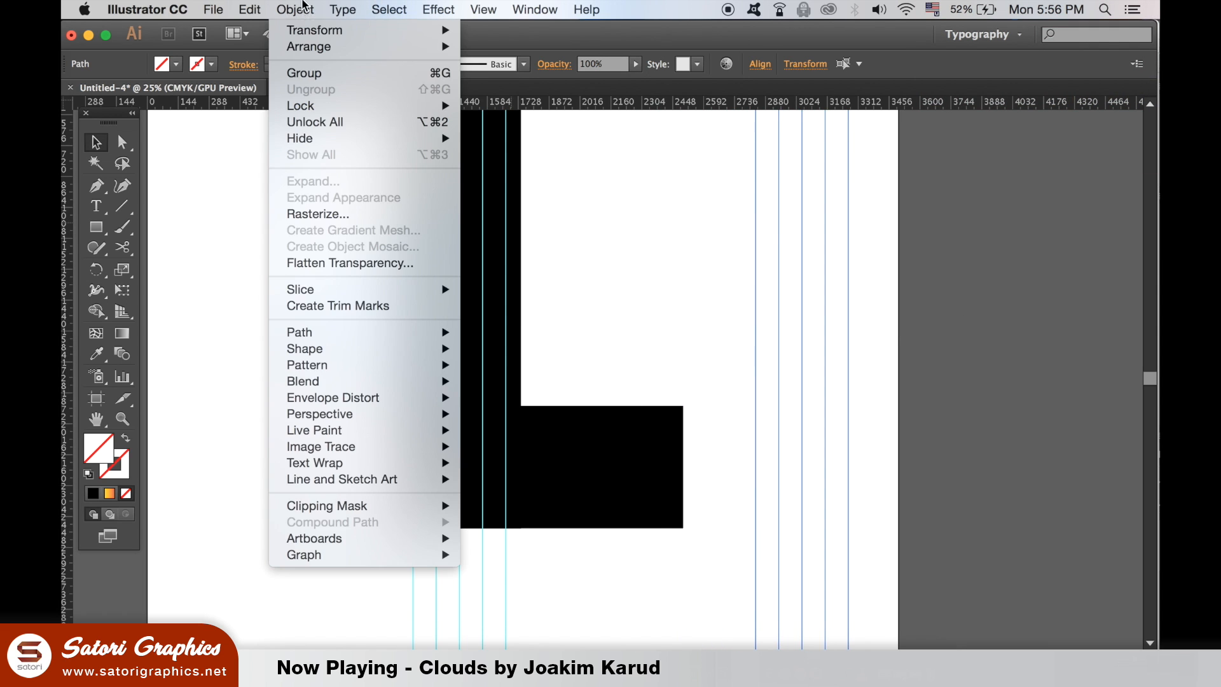
{"action": "mouse_move", "coordinate": [344, 51]}
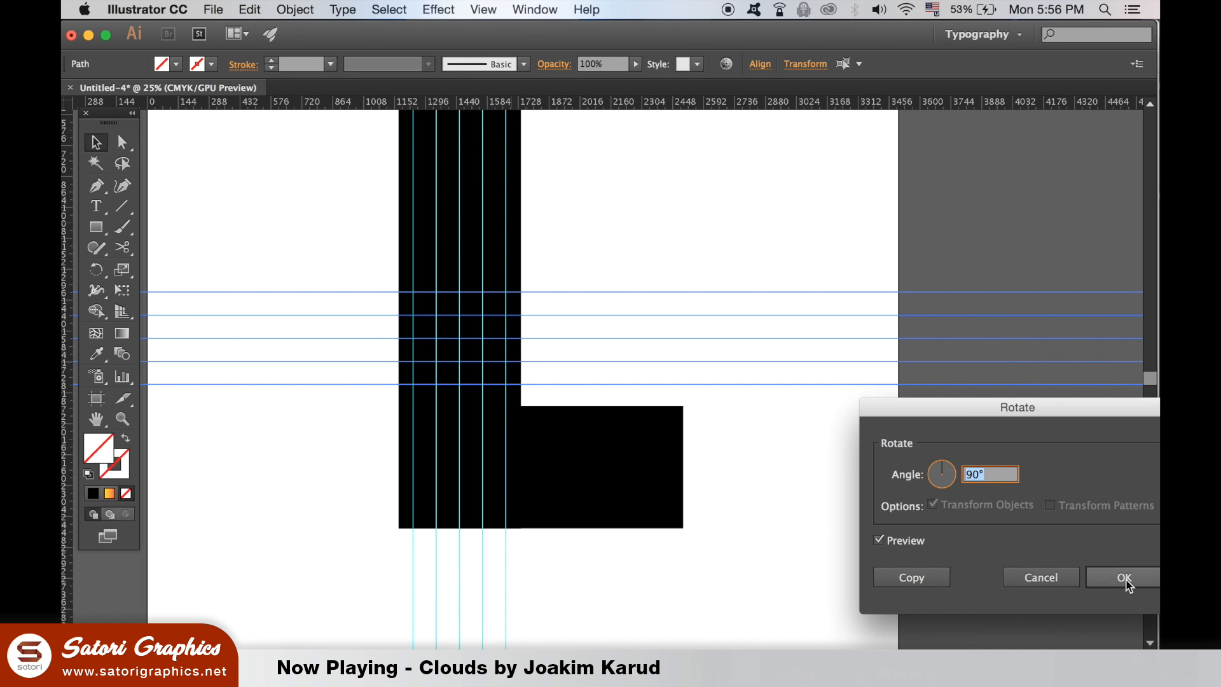
{"action": "left_click", "coordinate": [1124, 576]}
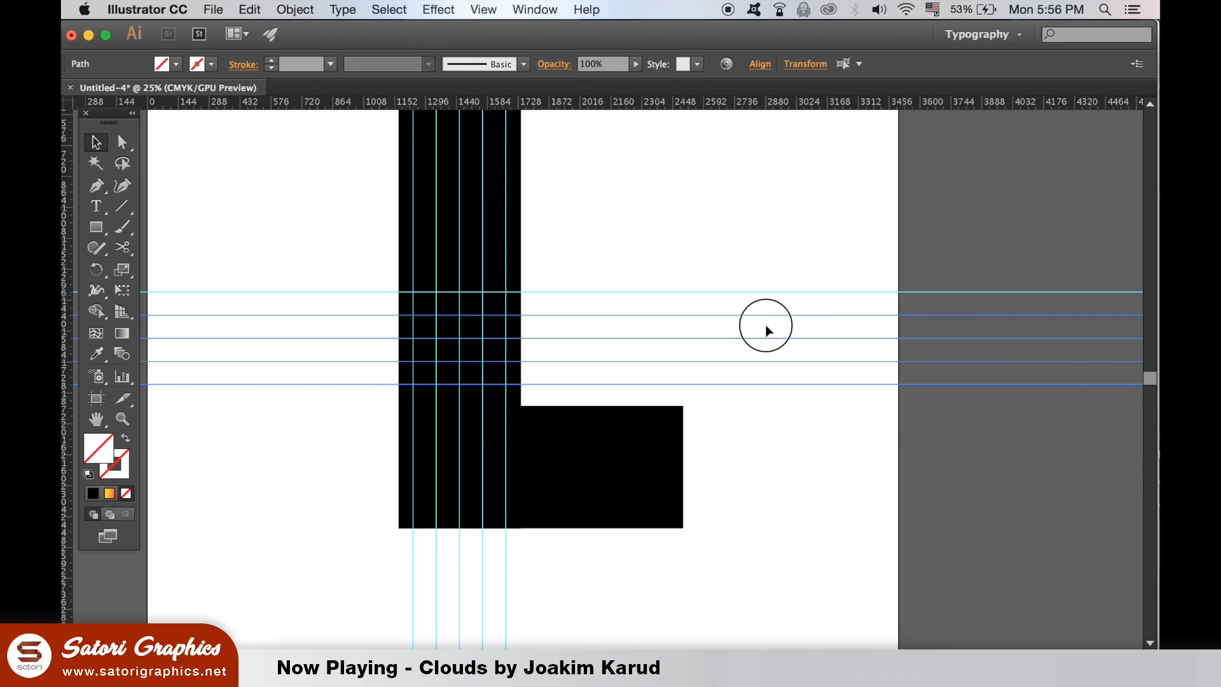
{"action": "left_click_drag", "start_coordinate": [766, 326], "coordinate": [764, 422]}
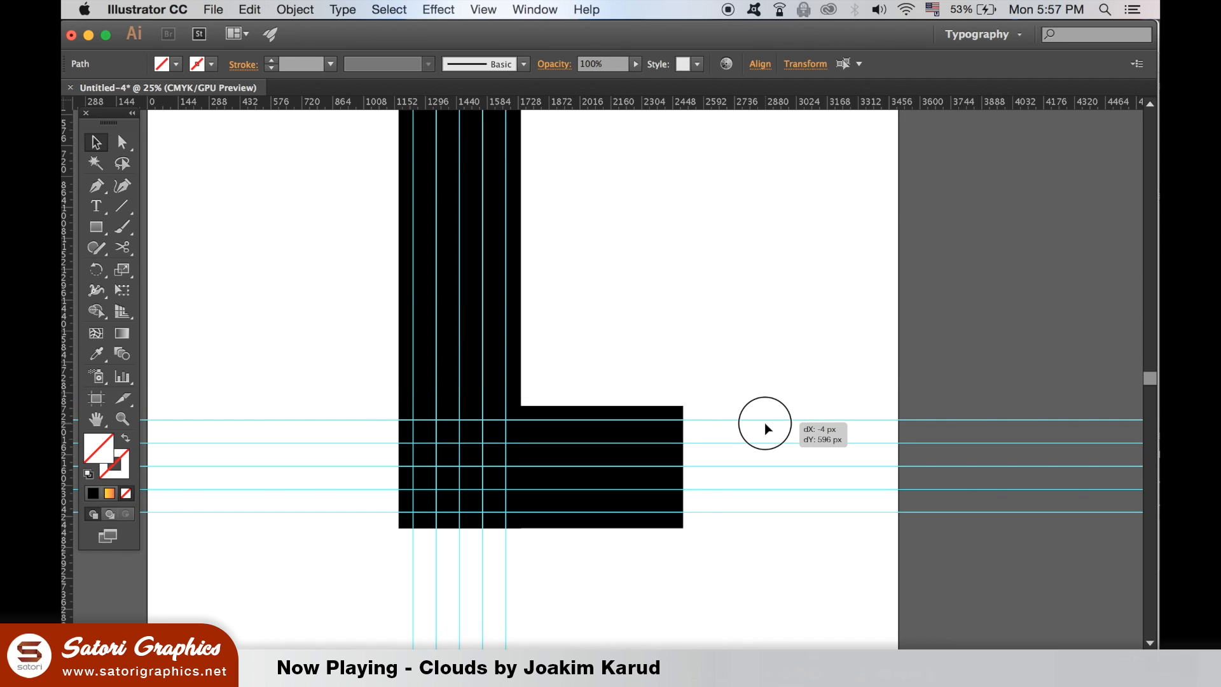
{"action": "mouse_move", "coordinate": [268, 427]}
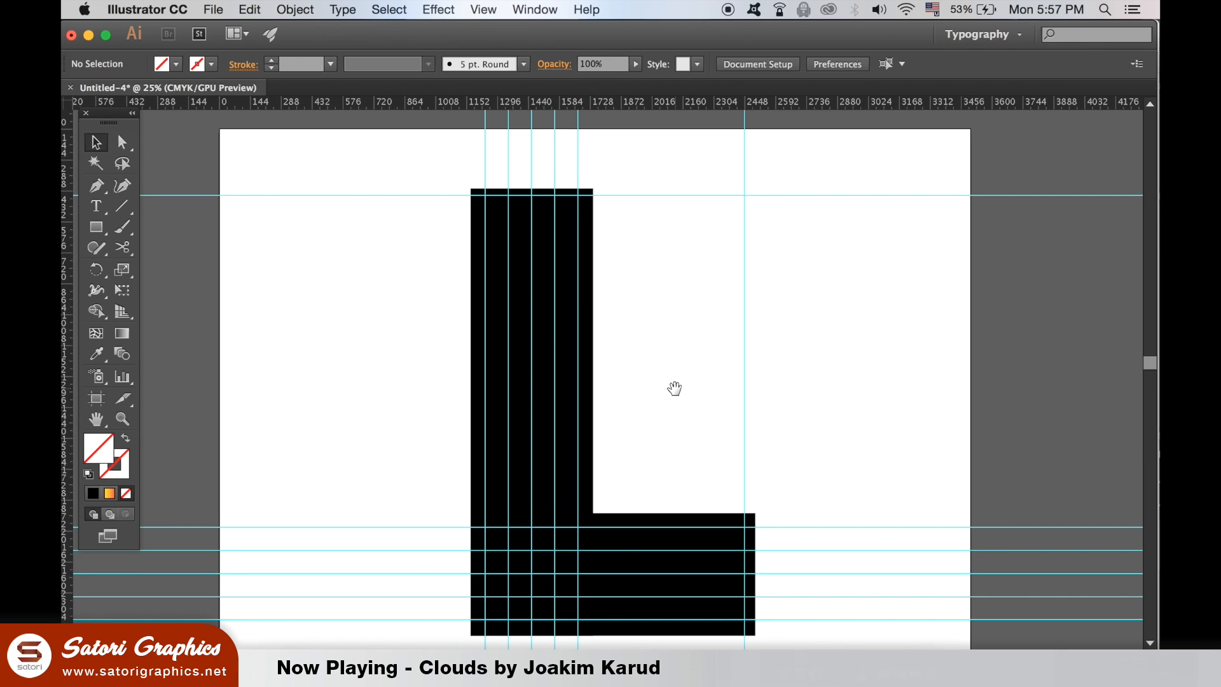
{"action": "mouse_move", "coordinate": [725, 419]}
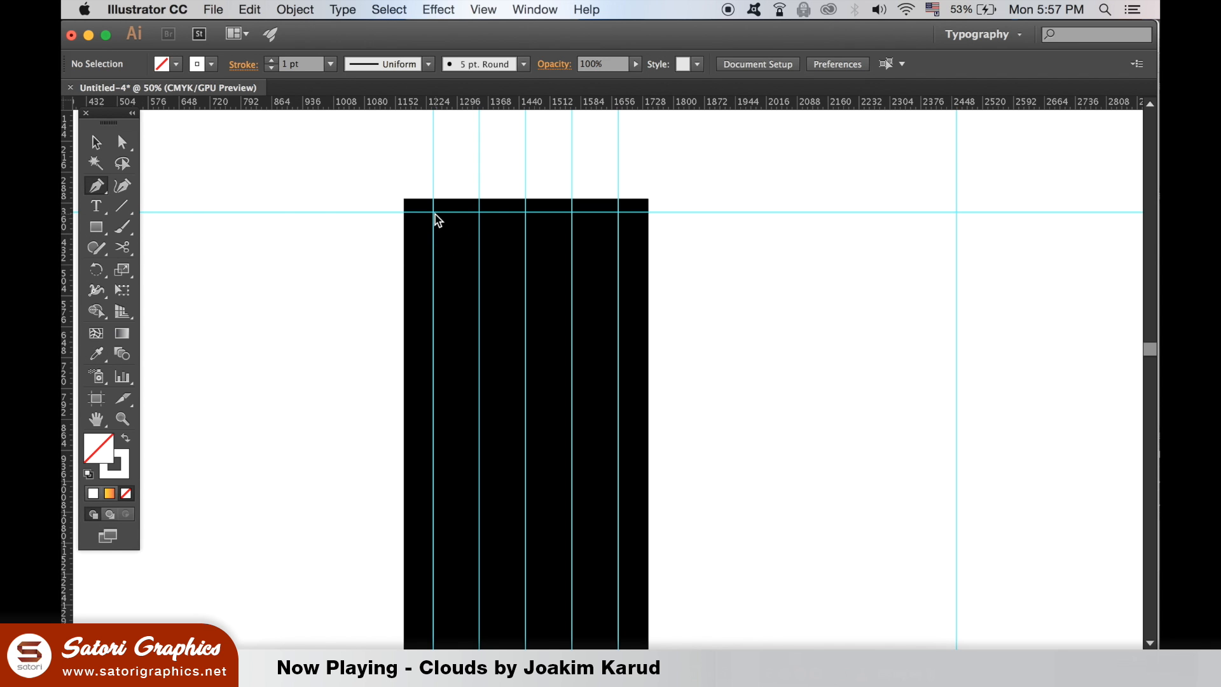
- Draw the nested L paths along the guides with the Pen tool, rounding the bottom corners
{"action": "left_click_drag", "start_coordinate": [436, 213], "coordinate": [451, 280]}
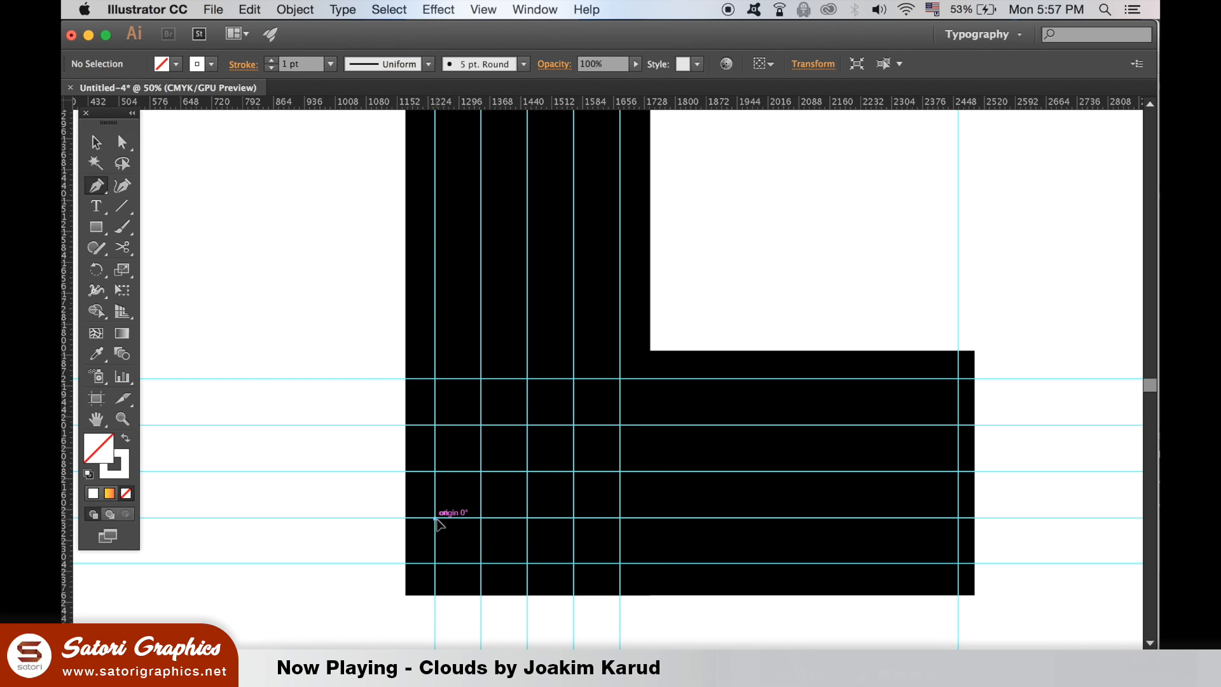
{"action": "left_click_drag", "start_coordinate": [435, 521], "coordinate": [481, 572]}
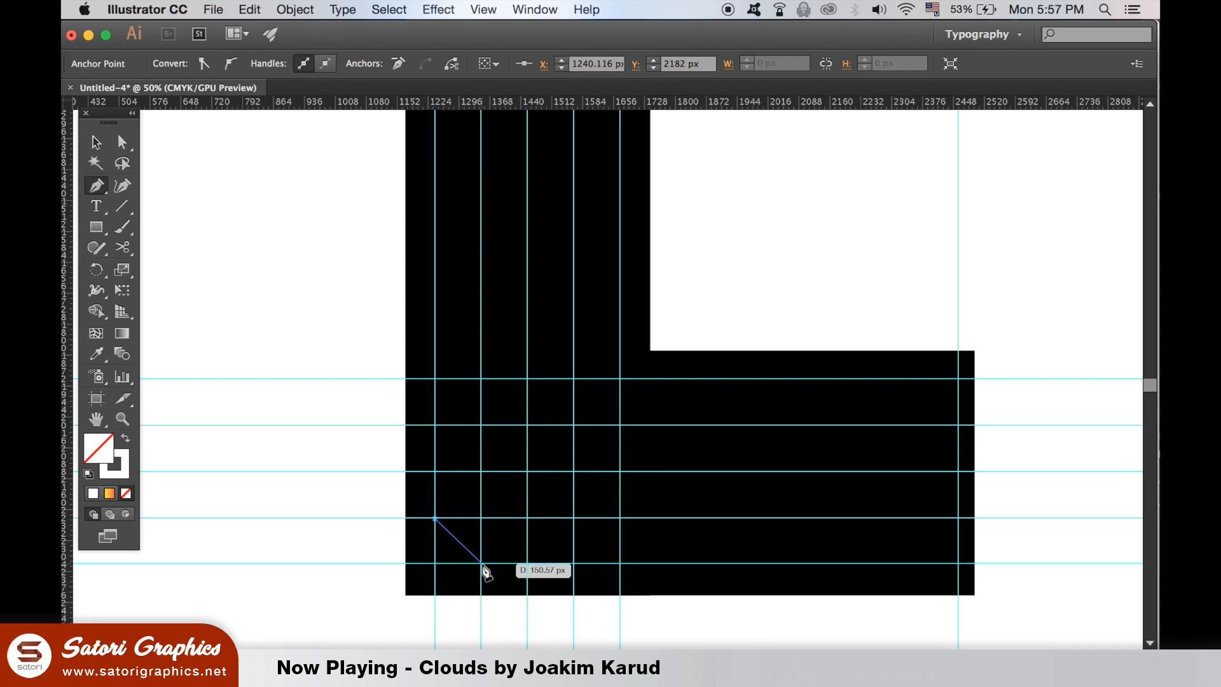
{"action": "left_click_drag", "start_coordinate": [434, 520], "coordinate": [526, 567]}
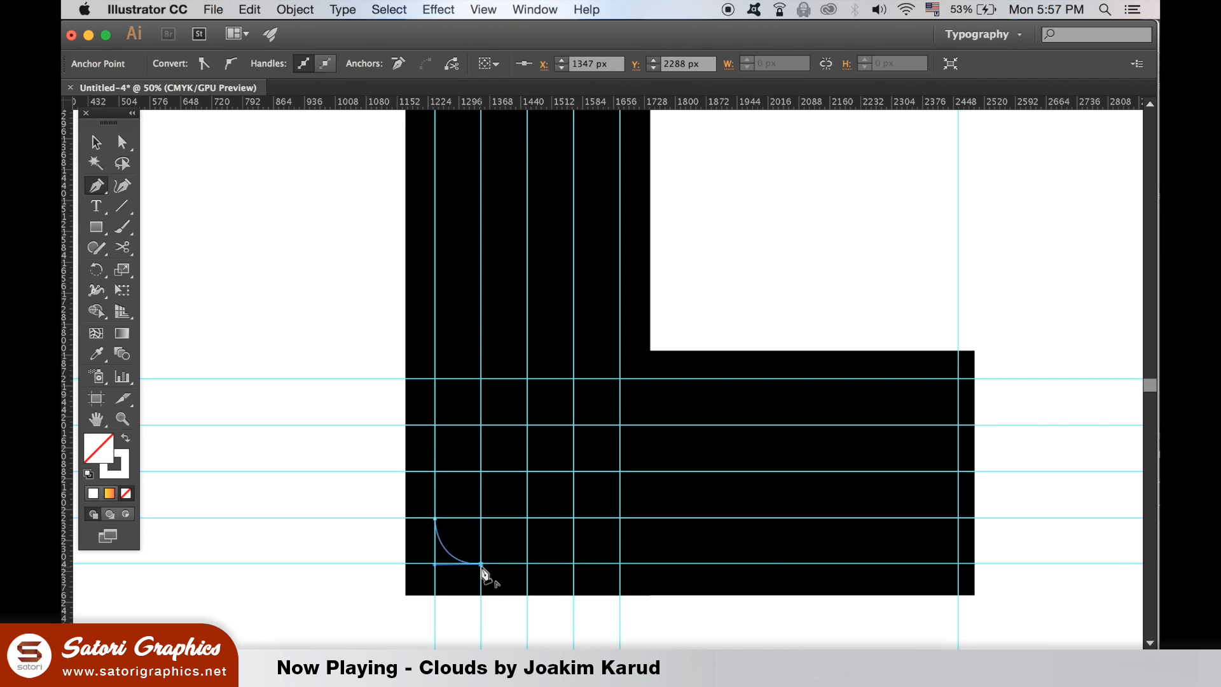
{"action": "left_click_drag", "start_coordinate": [483, 576], "coordinate": [840, 564]}
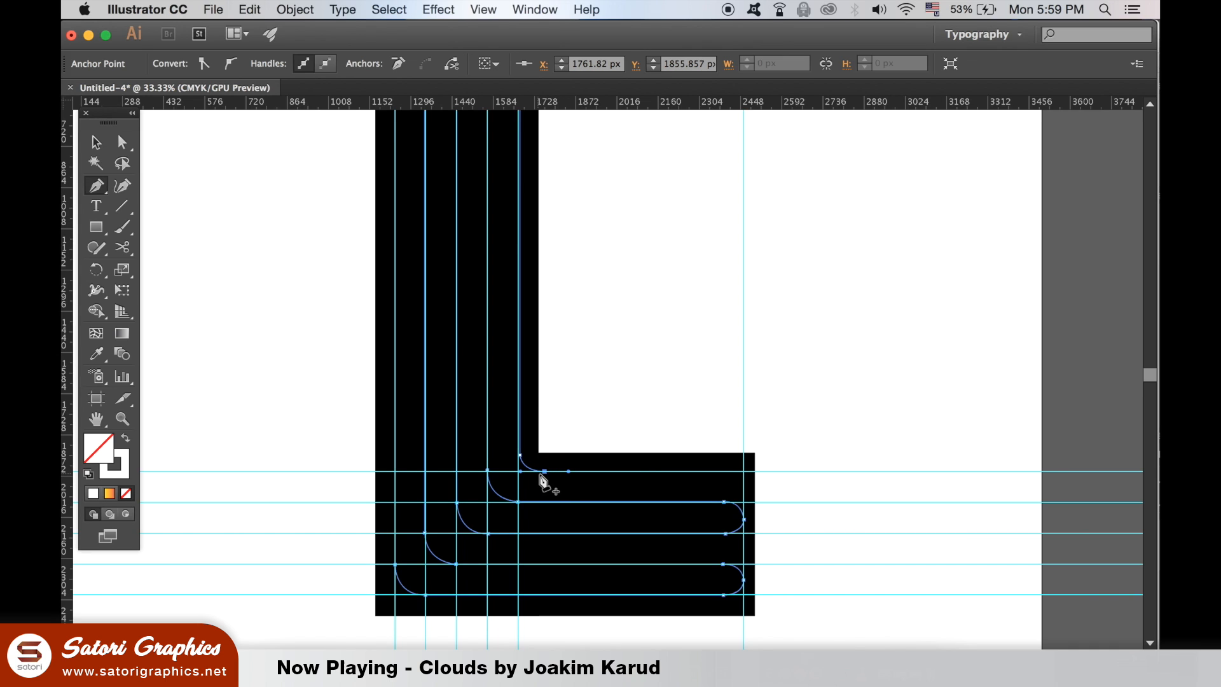
{"action": "left_click_drag", "start_coordinate": [546, 473], "coordinate": [744, 479]}
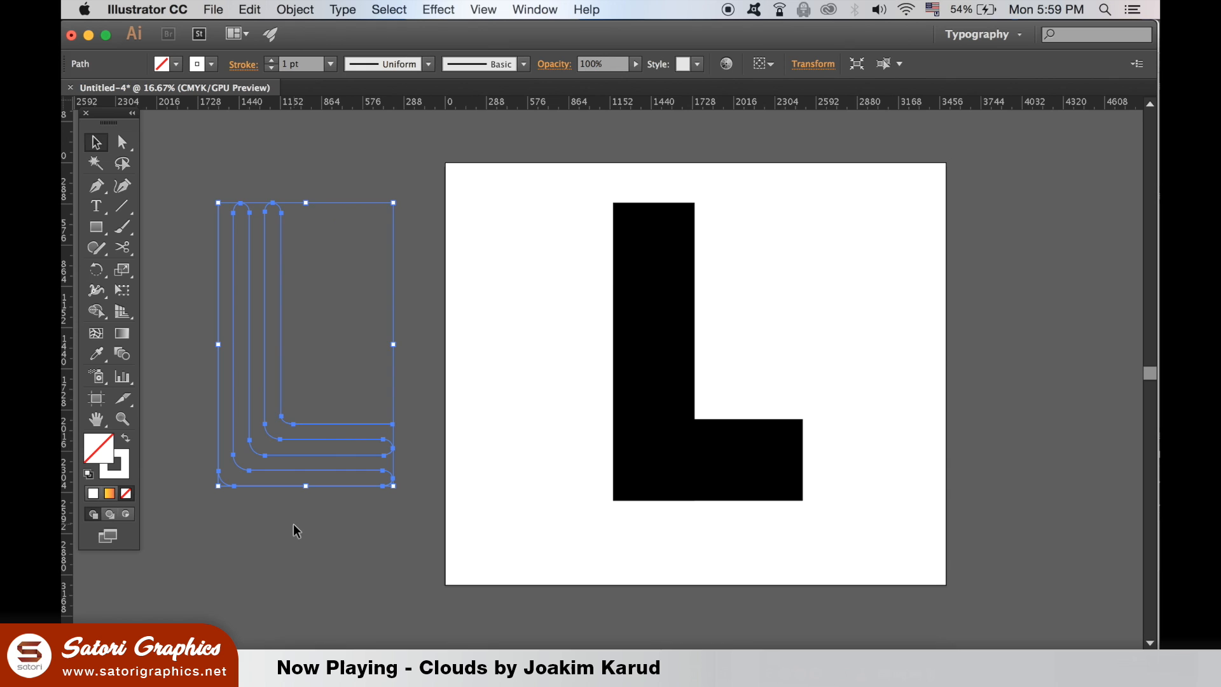
{"action": "mouse_move", "coordinate": [95, 381]}
{"action": "type", "text": "000000"}
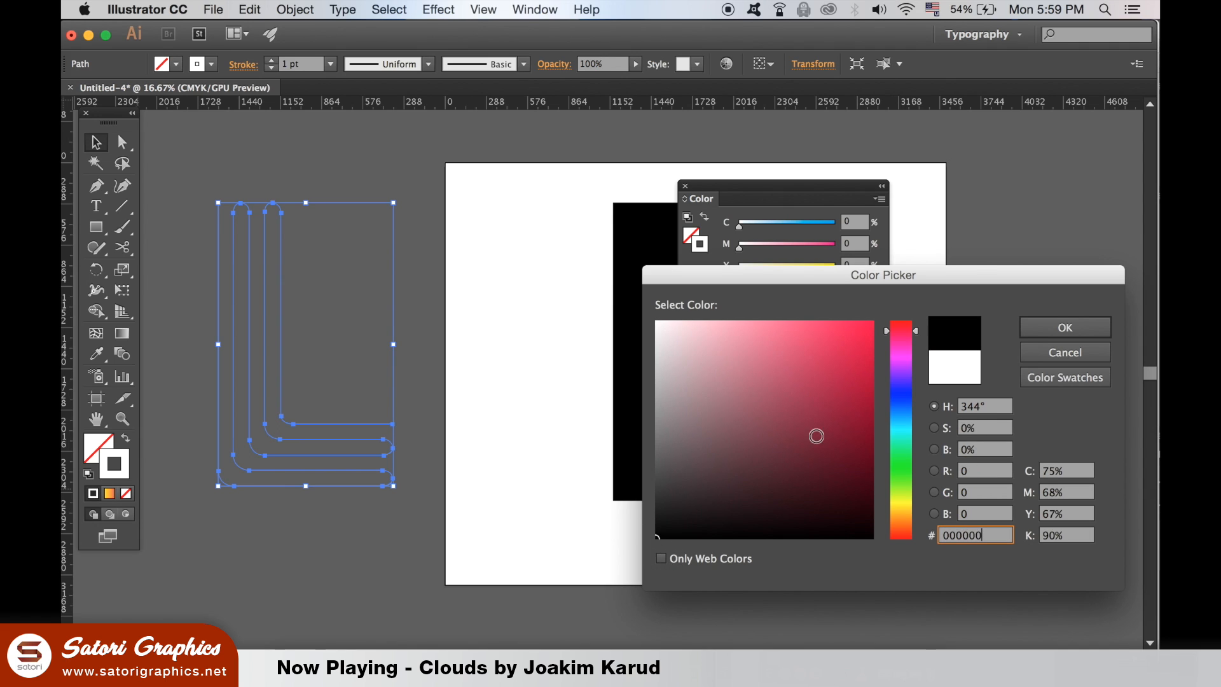
- Give the looped L paths a black #000000 stroke and select one of them
{"action": "left_click", "coordinate": [1064, 327]}
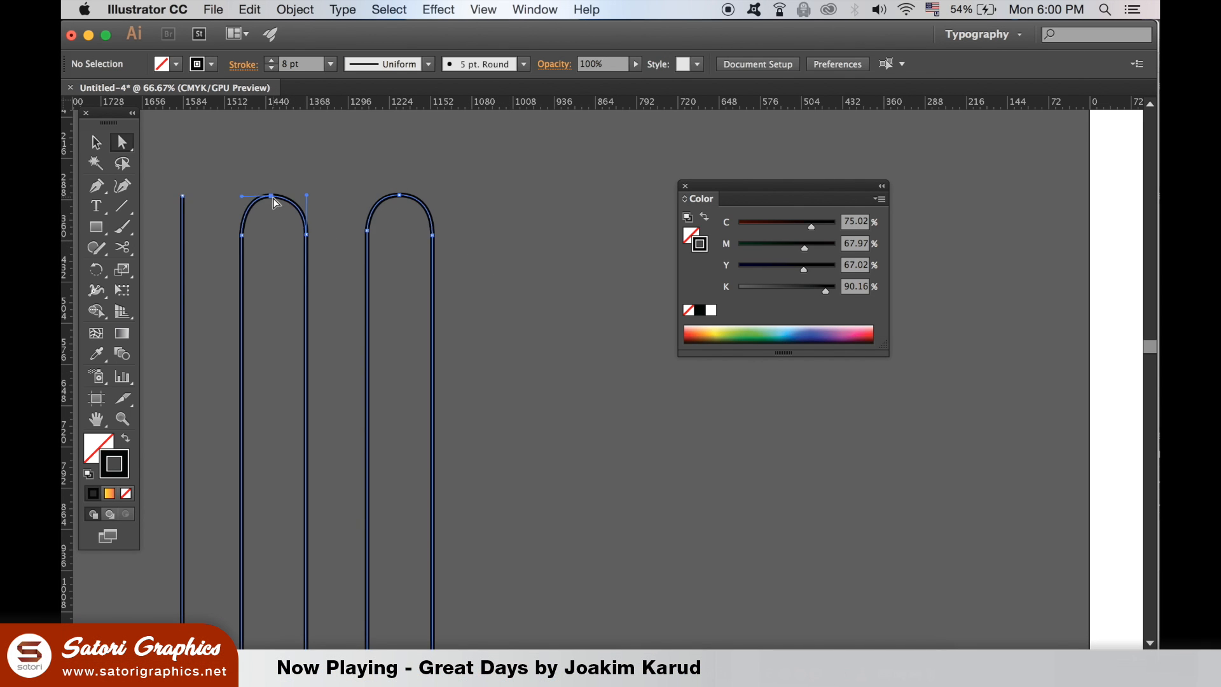
{"action": "left_click", "coordinate": [305, 196]}
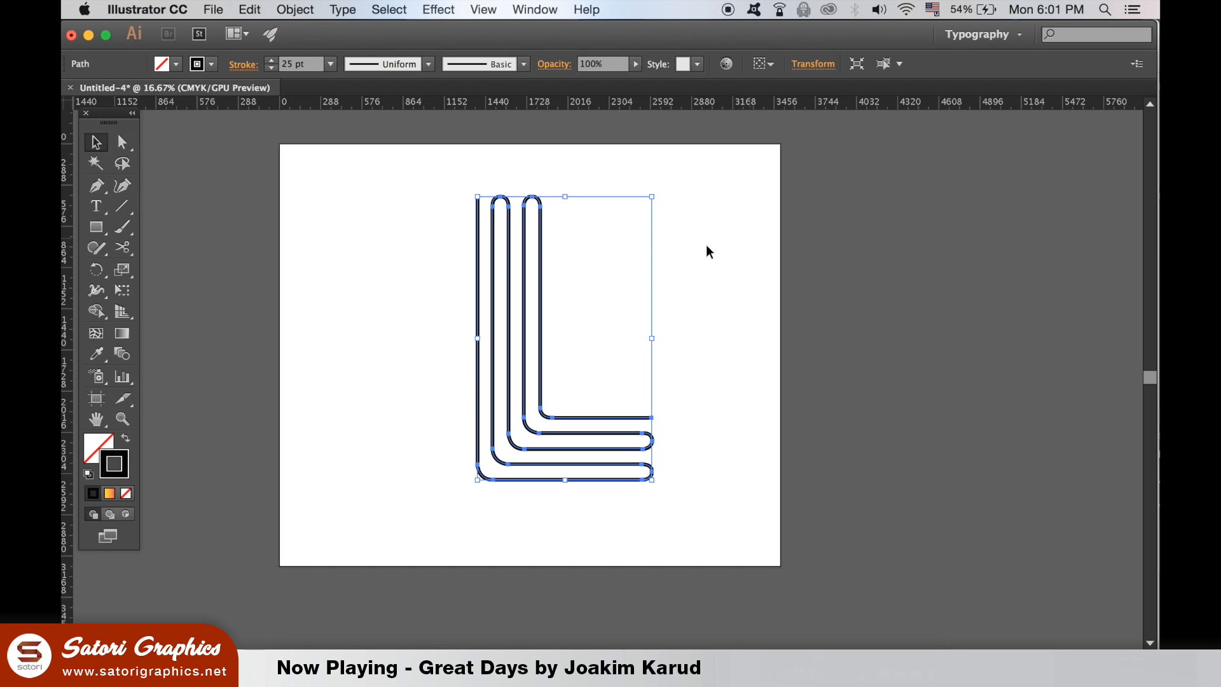
{"action": "mouse_move", "coordinate": [618, 167]}
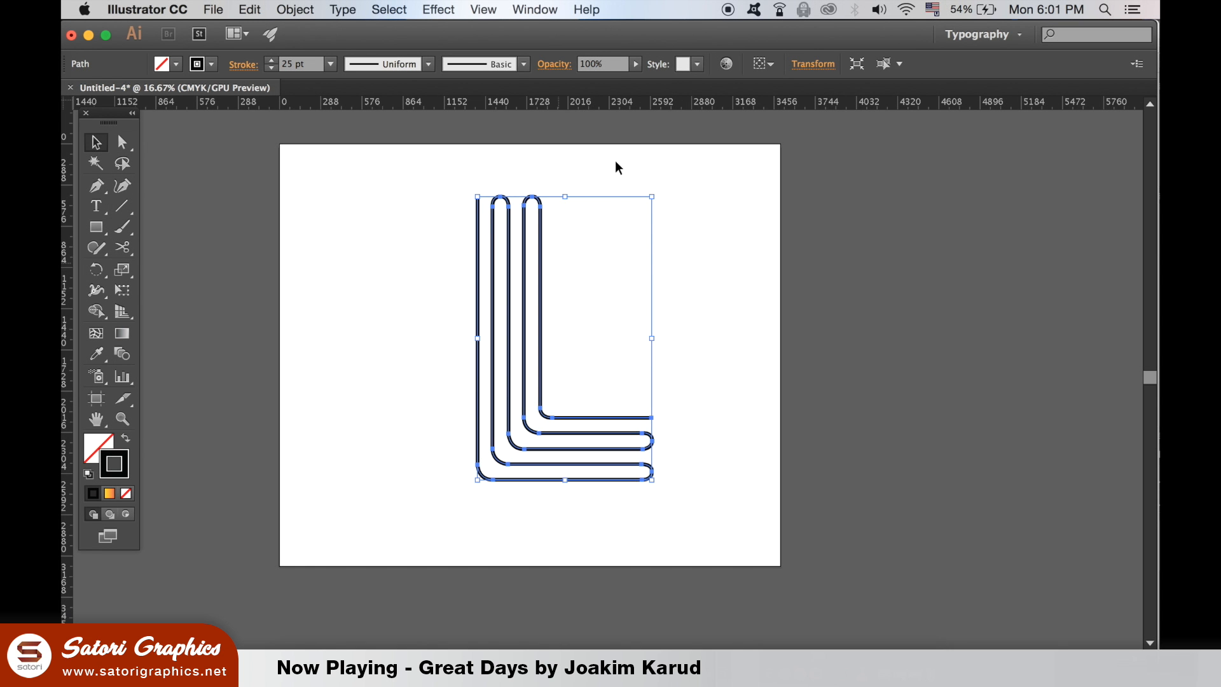
- Thicken the L lines to 30 pt, cut a gap into the outer line, then select all paths
{"action": "left_click", "coordinate": [535, 9]}
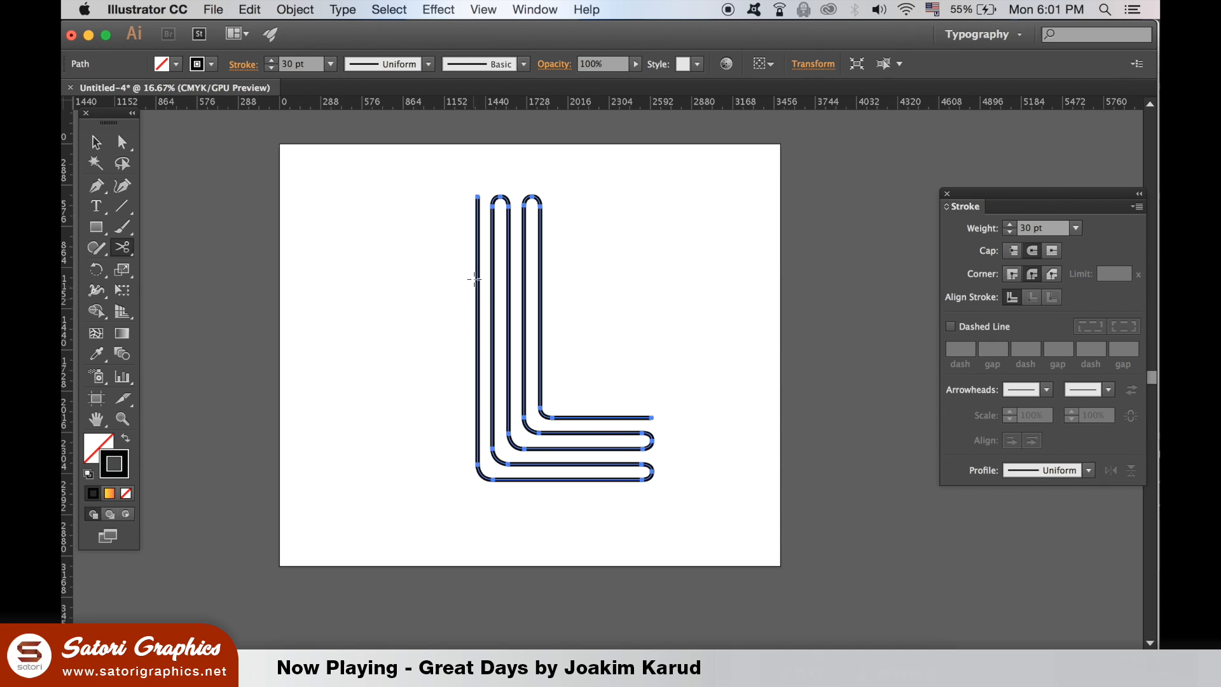
{"action": "left_click", "coordinate": [122, 142]}
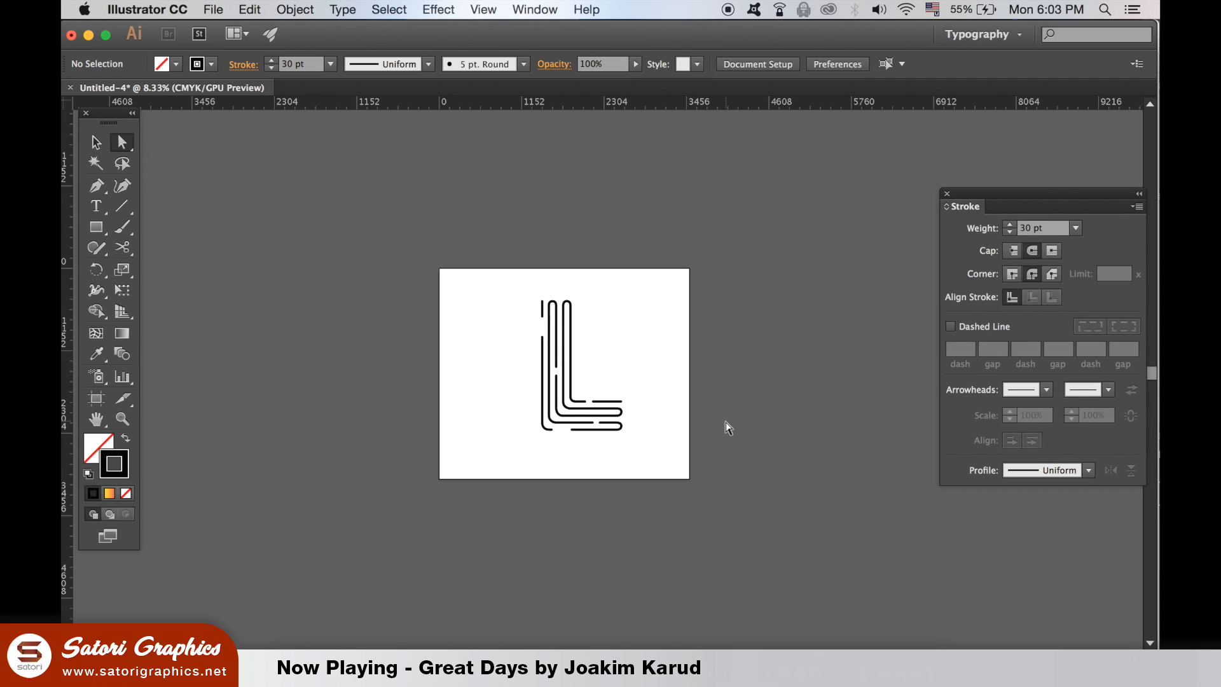
{"action": "mouse_move", "coordinate": [417, 292]}
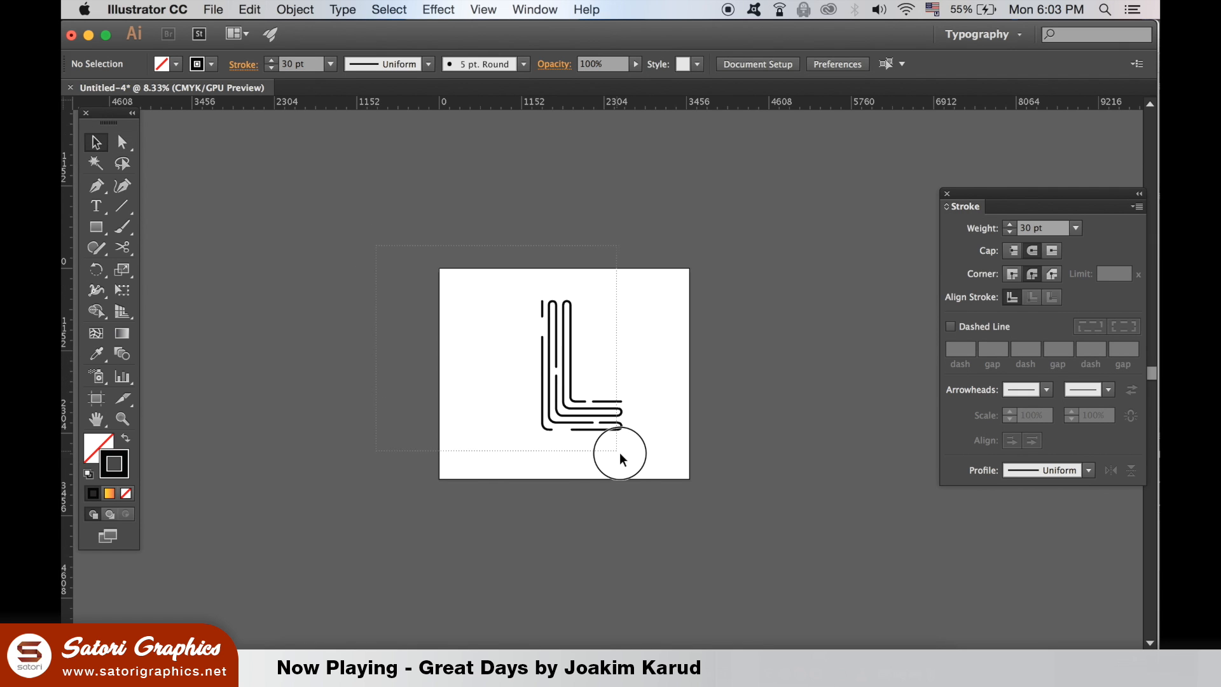
{"action": "left_click", "coordinate": [295, 9]}
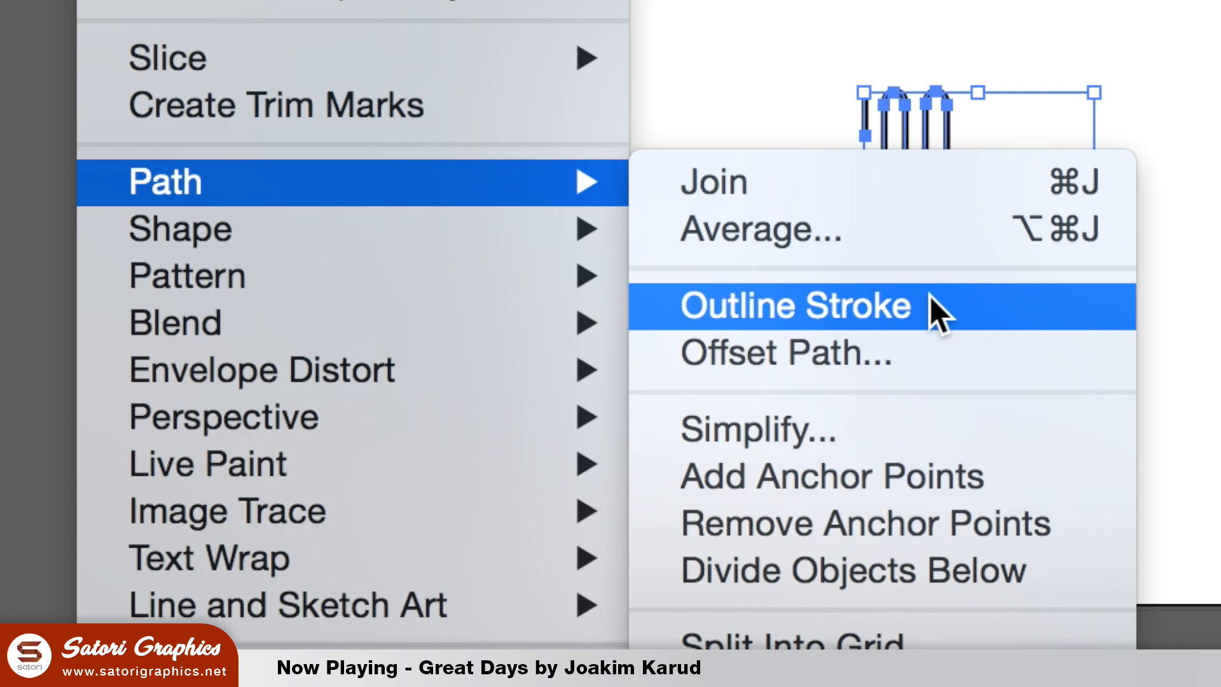
- Convert the L strokes into filled black outline shapes with Outline Stroke
{"action": "left_click", "coordinate": [796, 305]}
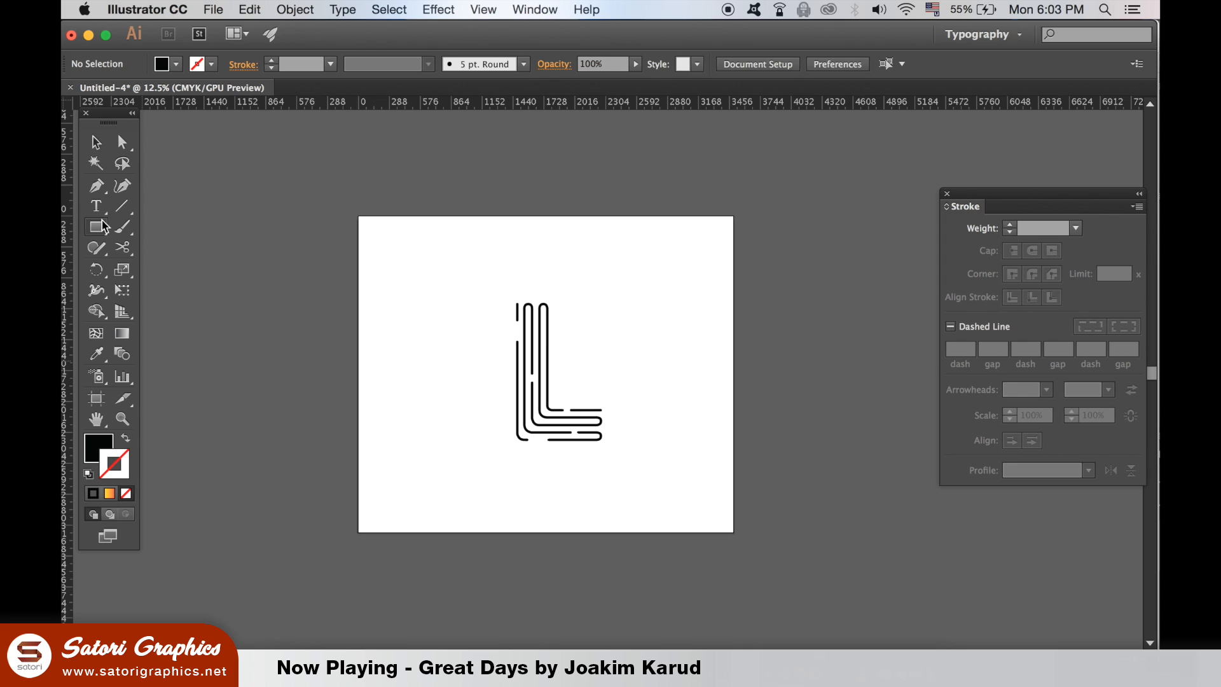
- Draw a large black square over the L and send it to the back
{"action": "left_click_drag", "start_coordinate": [397, 226], "coordinate": [693, 497]}
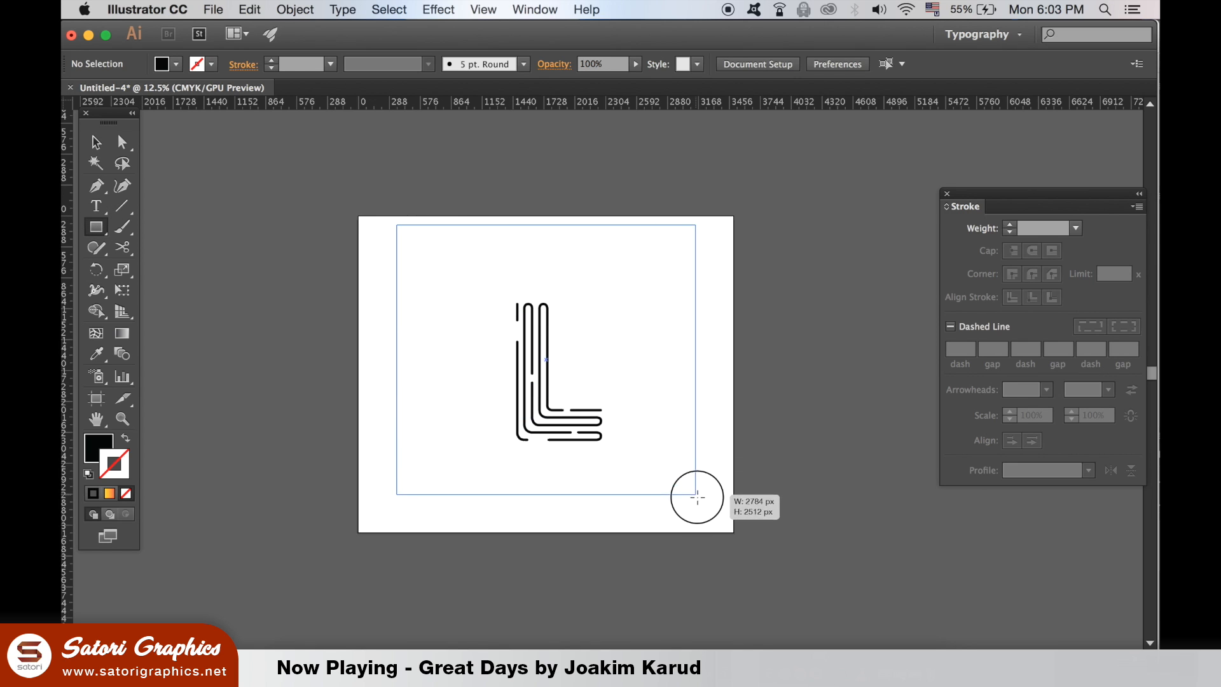
{"action": "left_click", "coordinate": [295, 9]}
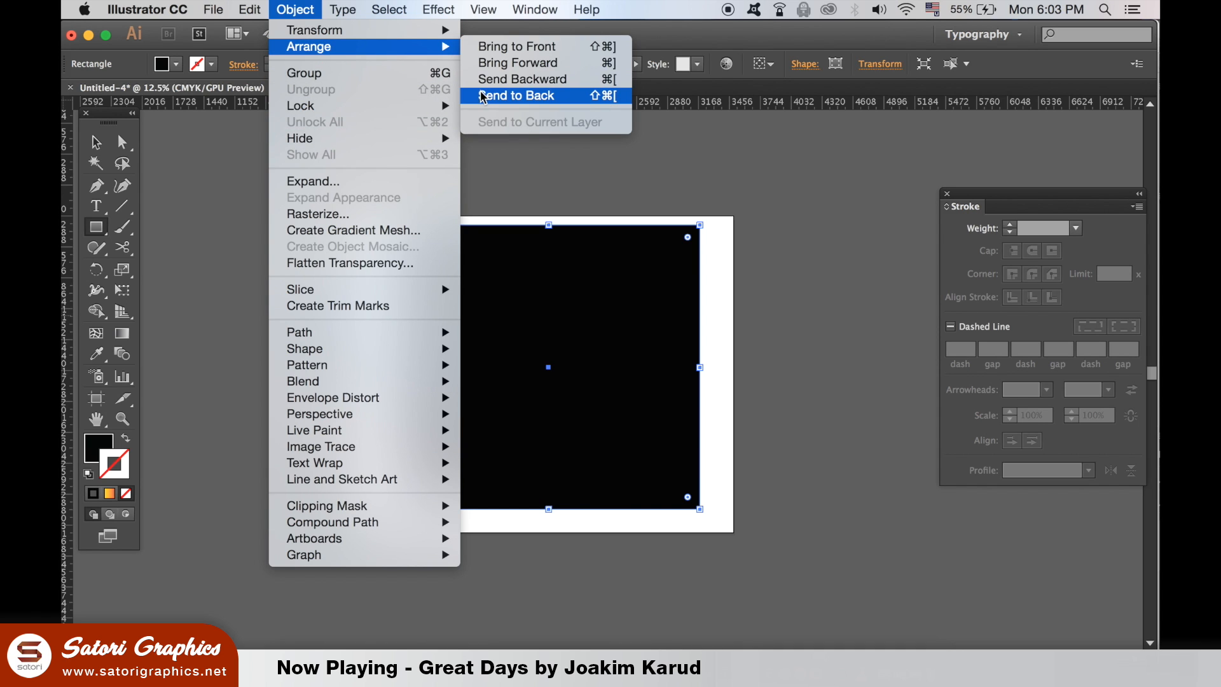
{"action": "left_click", "coordinate": [519, 95]}
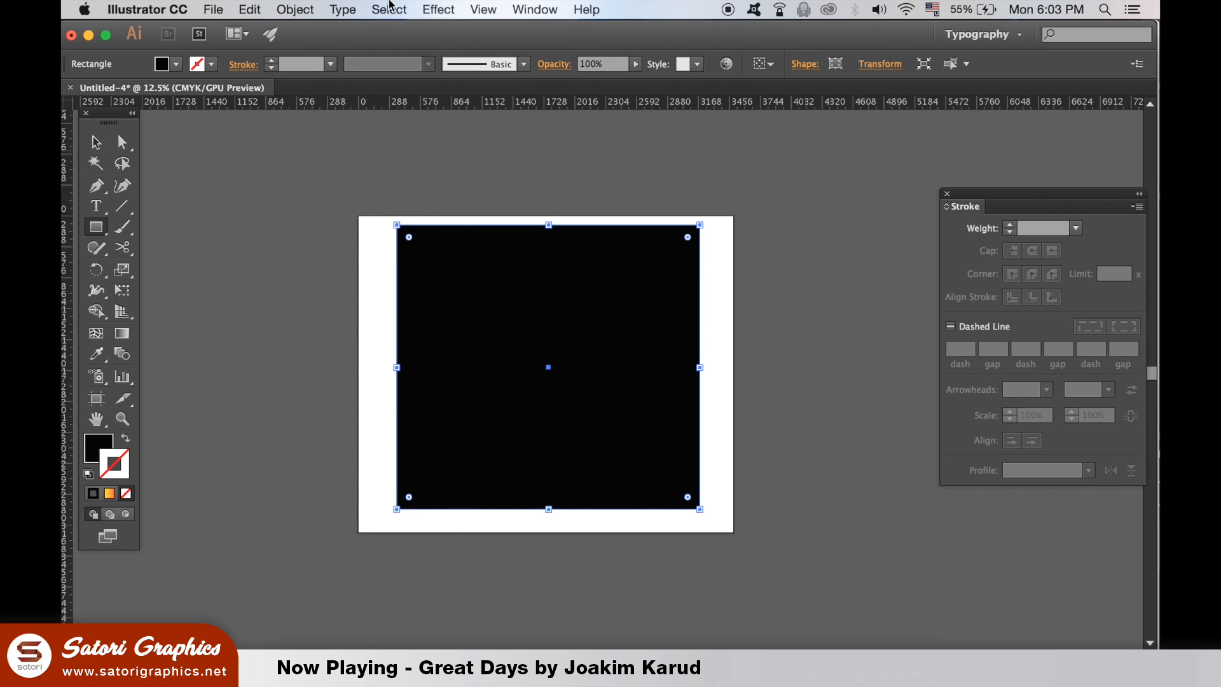
- Lock the black background square in place
{"action": "left_click", "coordinate": [295, 9]}
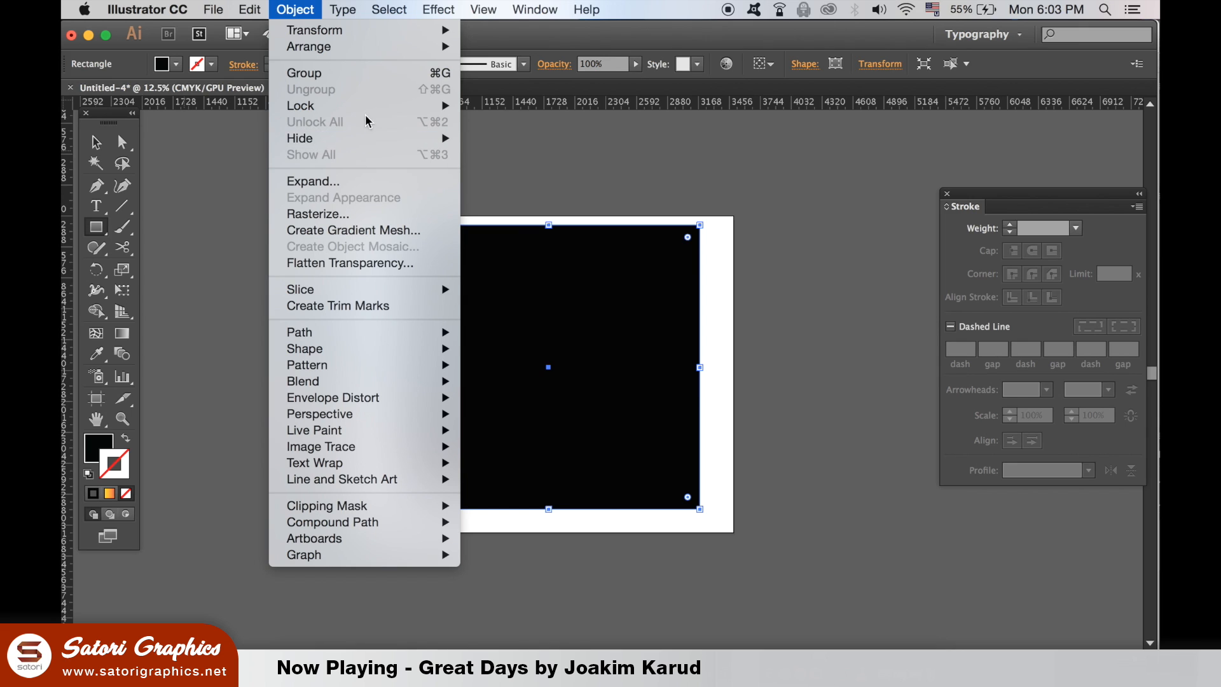
{"action": "left_click", "coordinate": [295, 9]}
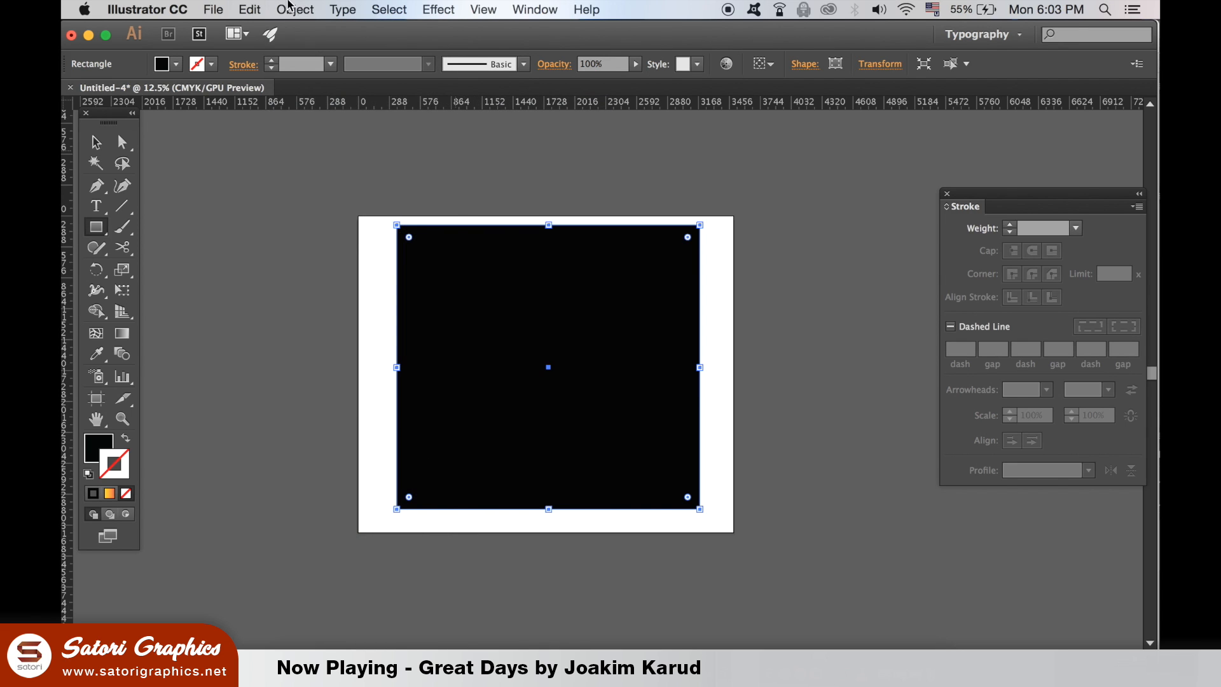
{"action": "left_click", "coordinate": [294, 9]}
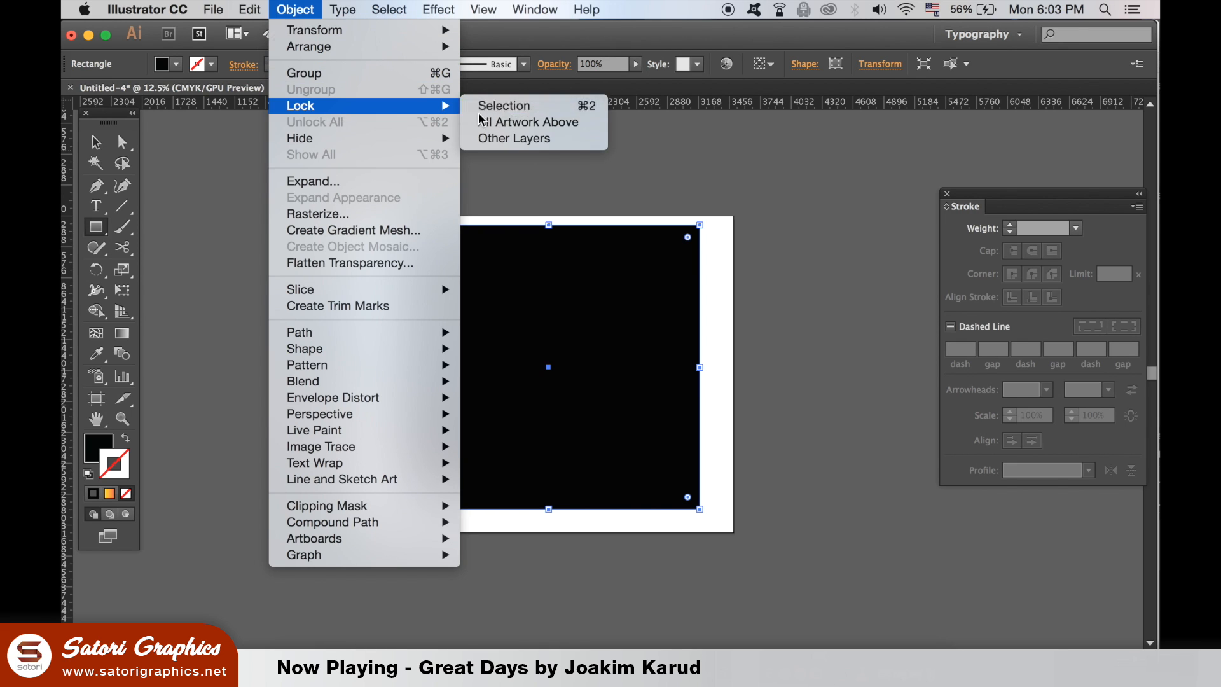
{"action": "left_click", "coordinate": [504, 105]}
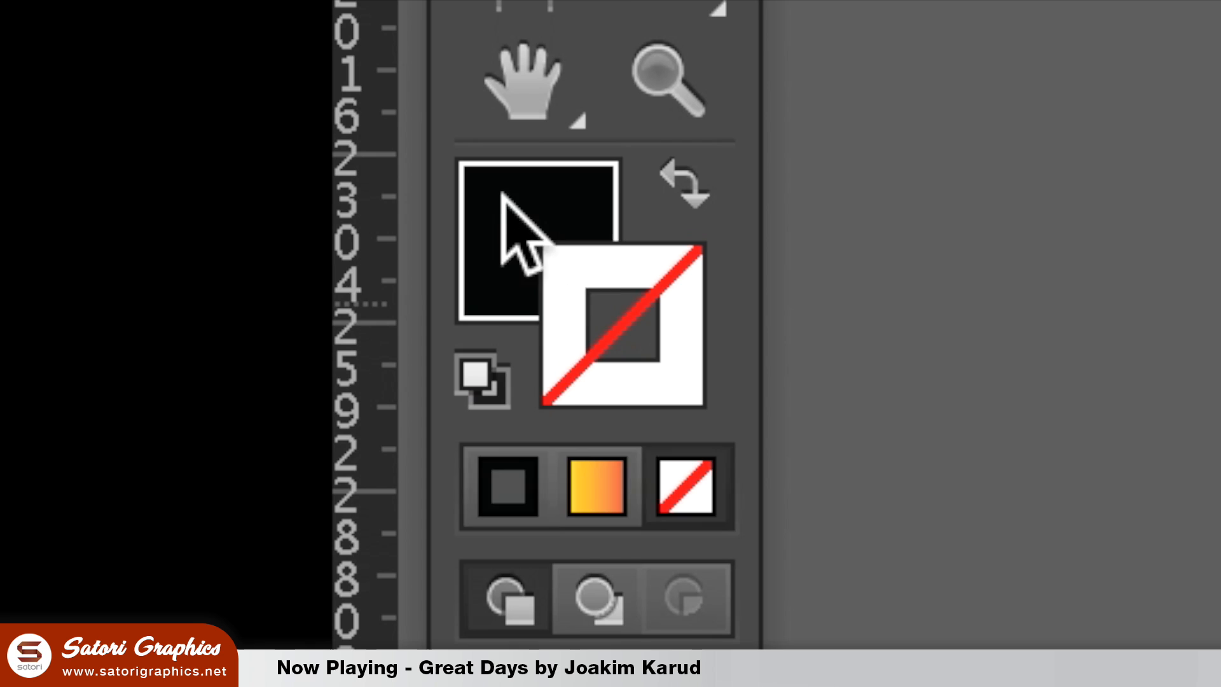
- Fill the L shapes with a yellow-to-red gradient running diagonally from top-left to bottom-right
{"action": "left_click", "coordinate": [595, 490]}
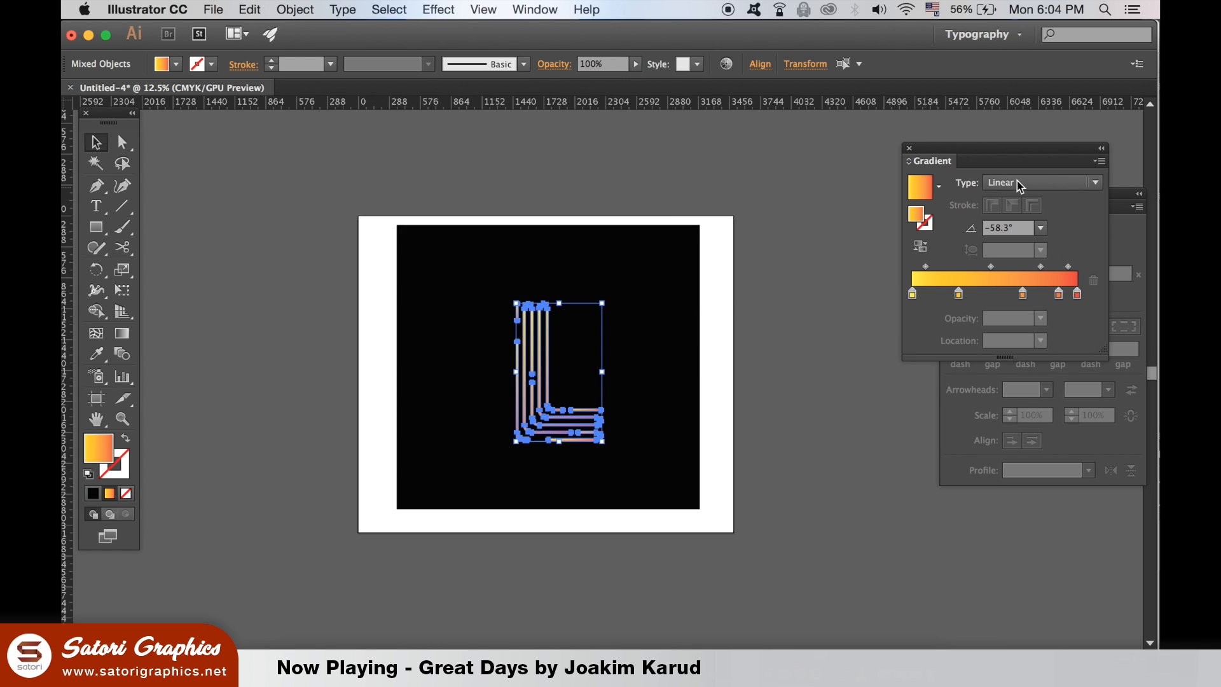
{"action": "left_click", "coordinate": [534, 9]}
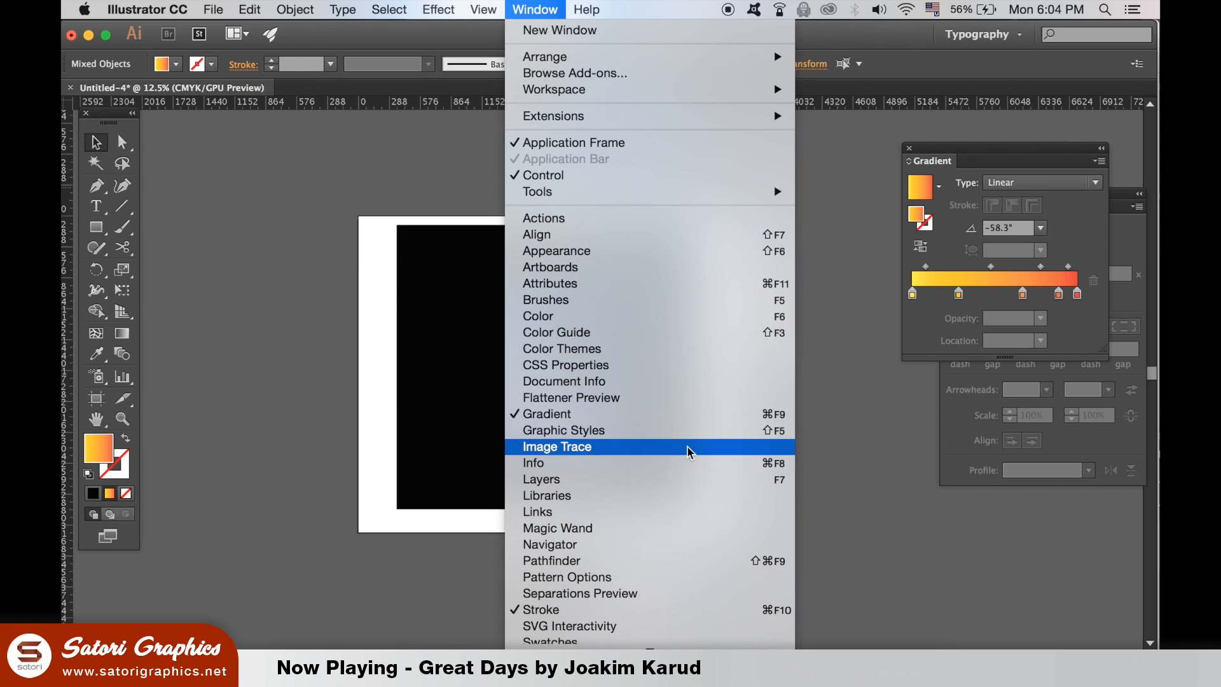
{"action": "mouse_move", "coordinate": [1030, 266]}
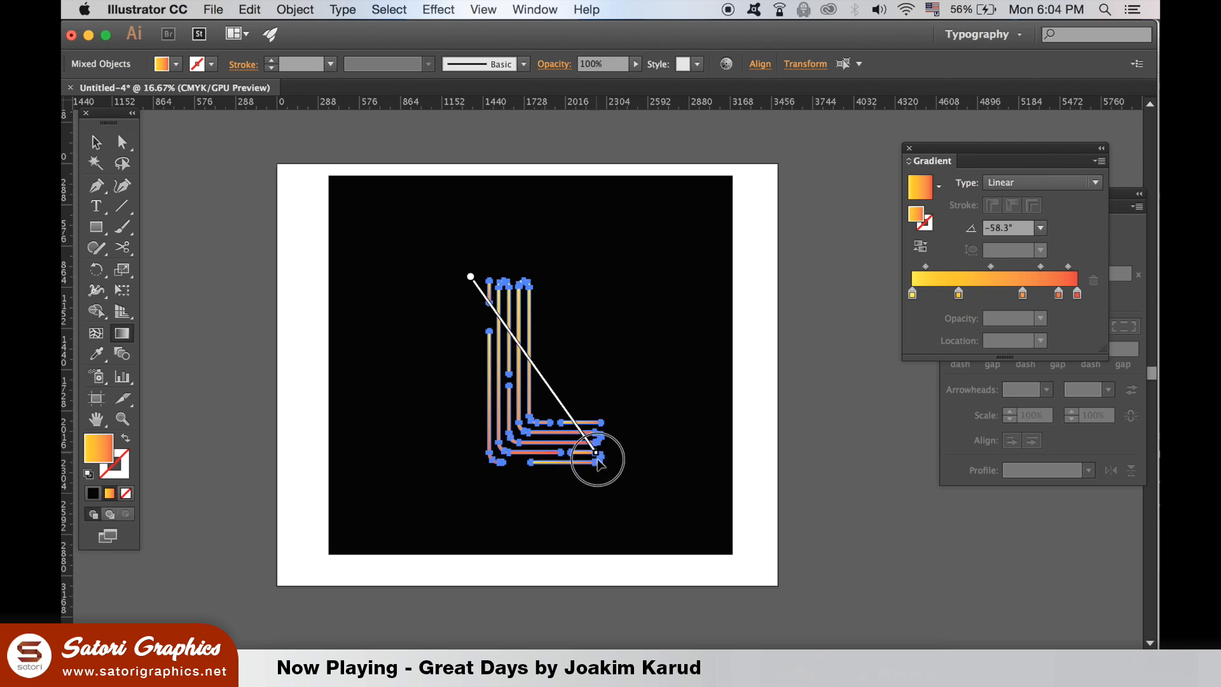
{"action": "left_click_drag", "start_coordinate": [594, 453], "coordinate": [608, 471]}
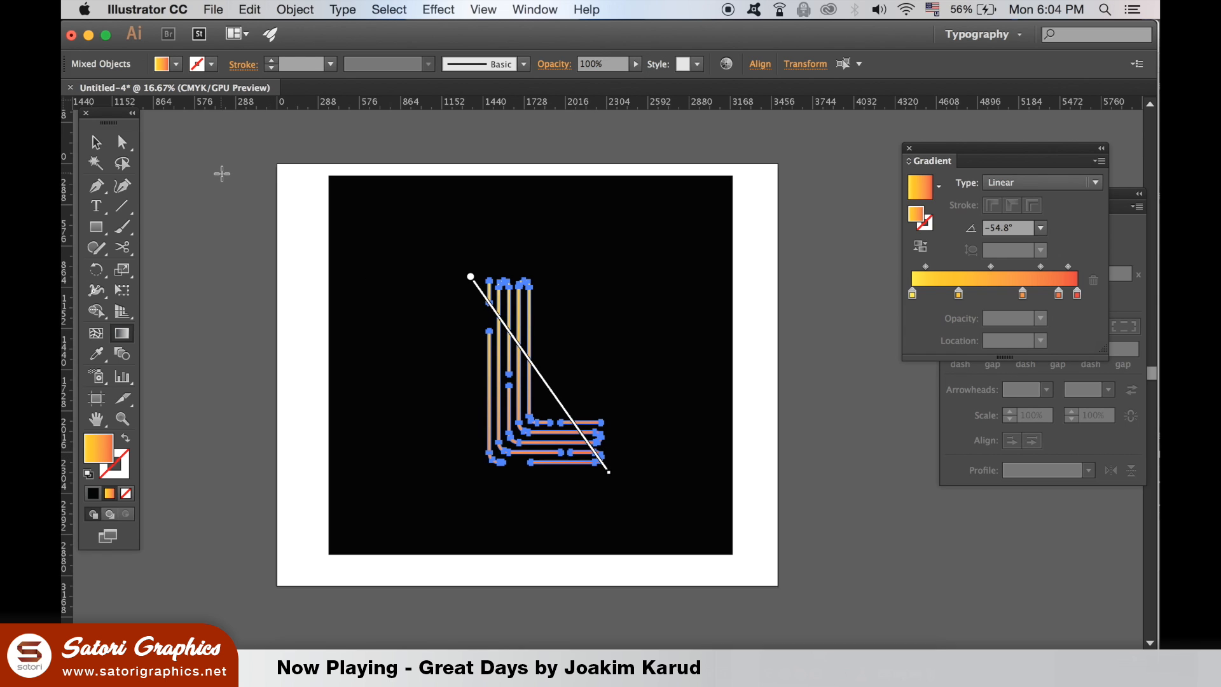